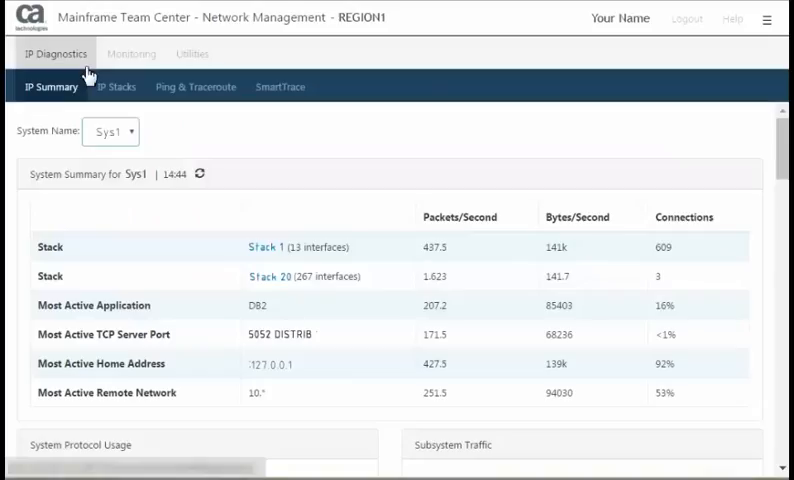
mouse_move(231, 95)
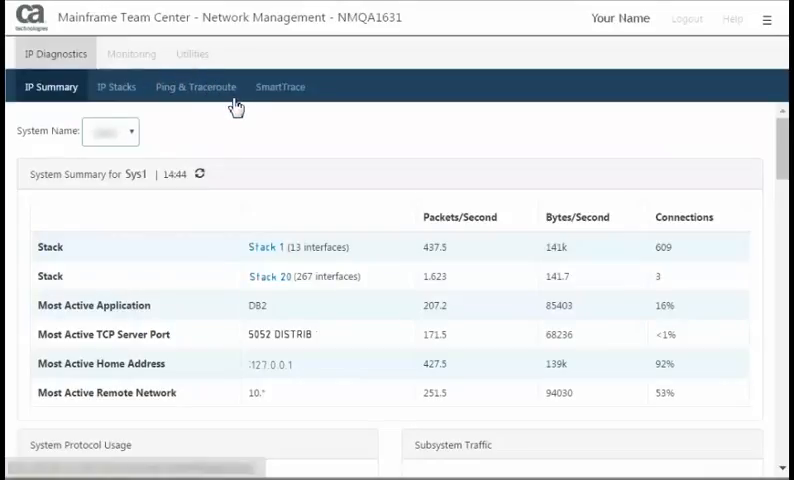
Switch to the Ping & Traceroute tab under IP Diagnostics
left_click(195, 87)
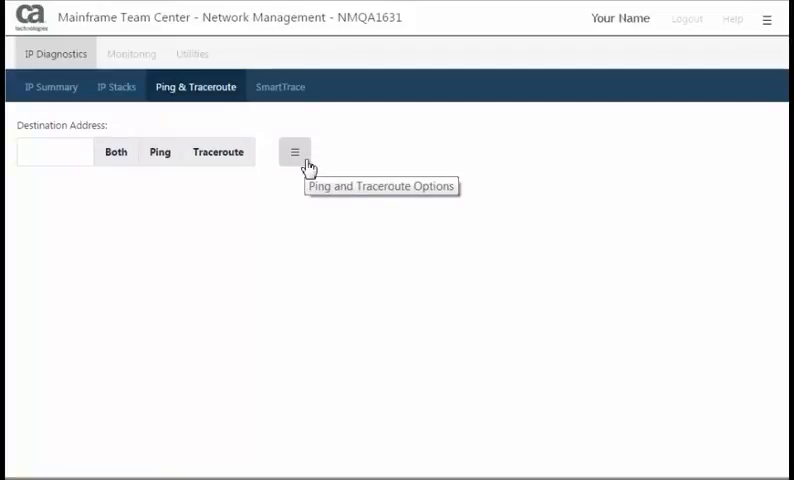
Expand the Ping and Traceroute Options and choose UDP from the Protocol list
left_click(294, 151)
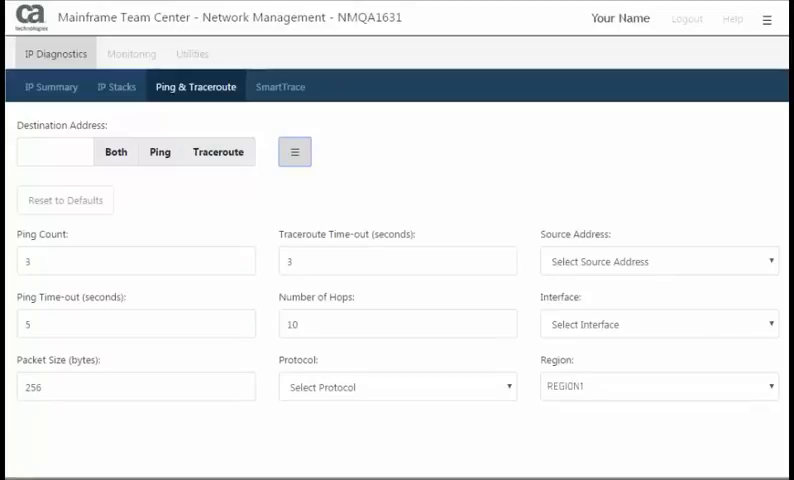
left_click(397, 386)
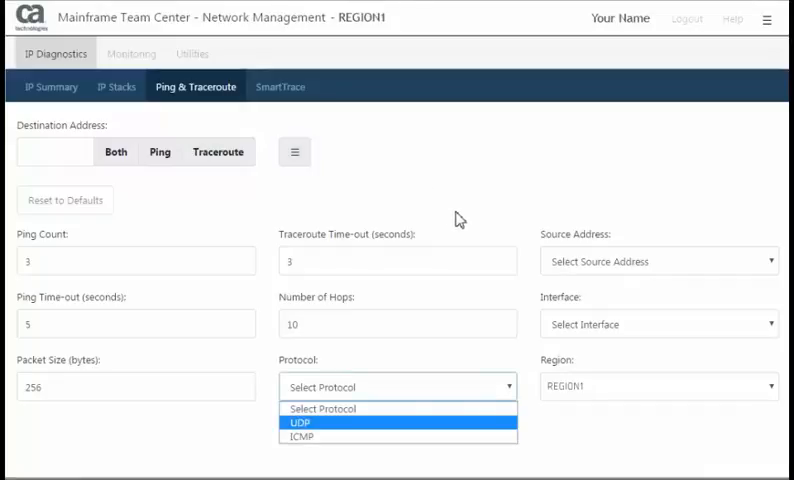
mouse_move(510, 385)
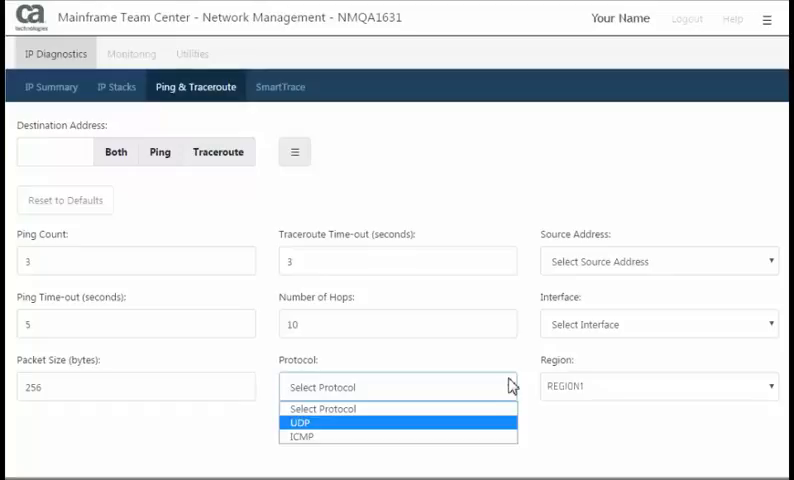
left_click(300, 422)
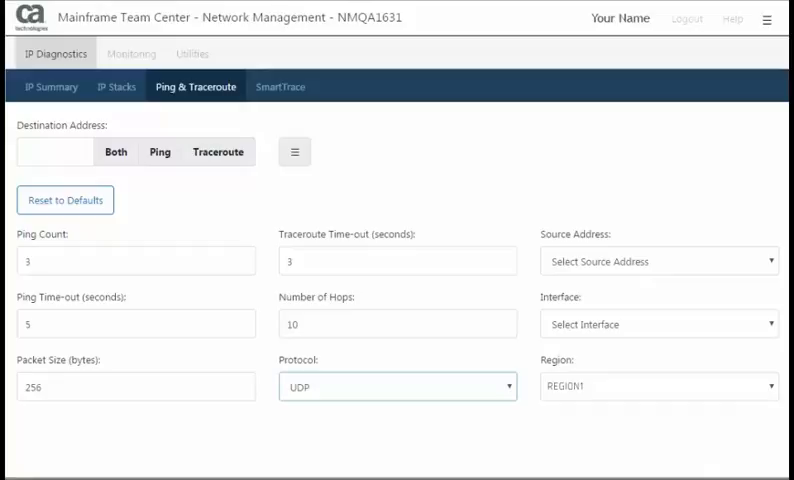
left_click(659, 323)
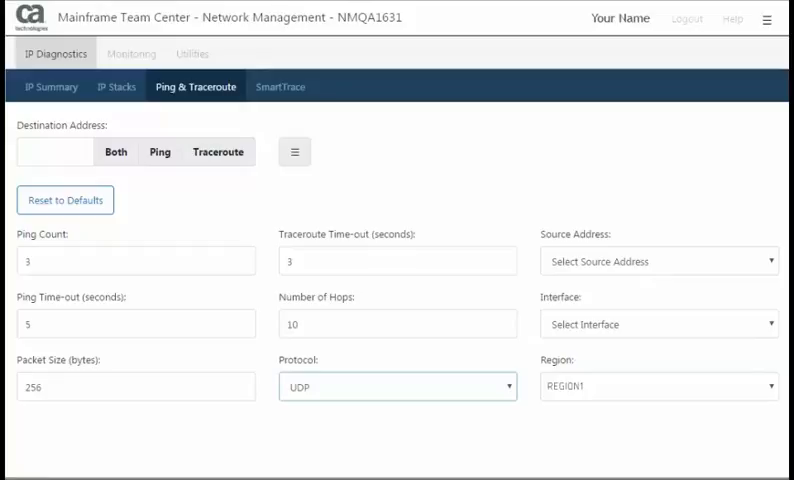
left_click(658, 386)
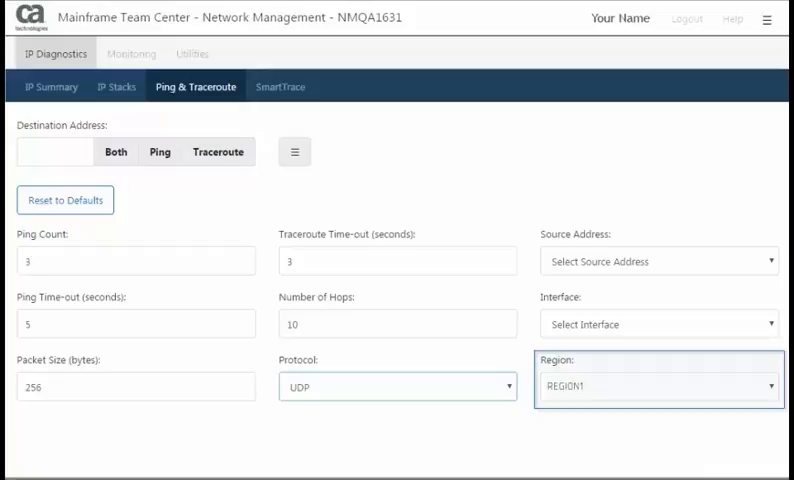
Enter 172.16.10.1 as the destination address
type("172.16.10.1")
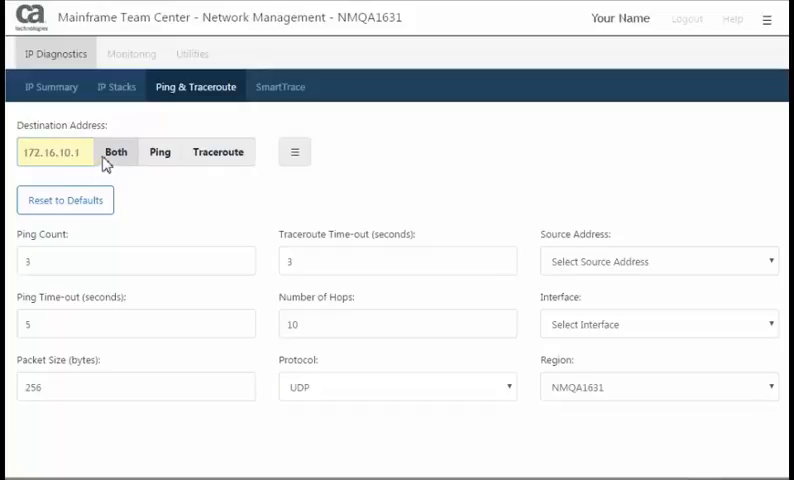
left_click(116, 152)
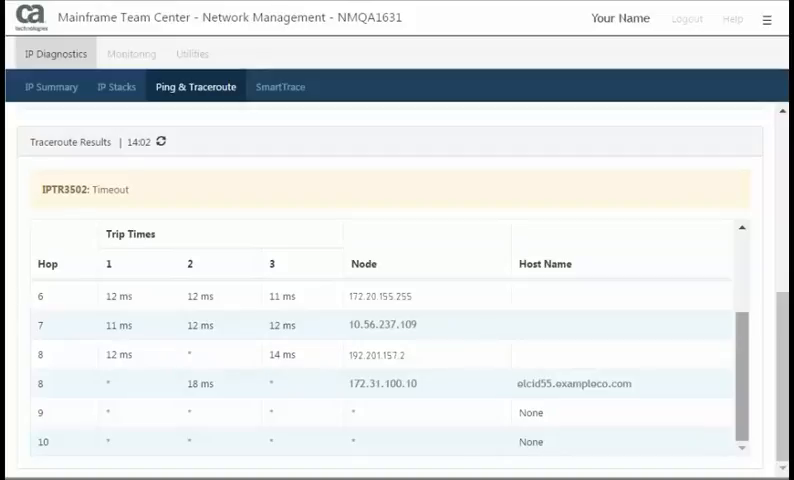
Refresh the traceroute results for 172.16.10.1
left_click(161, 141)
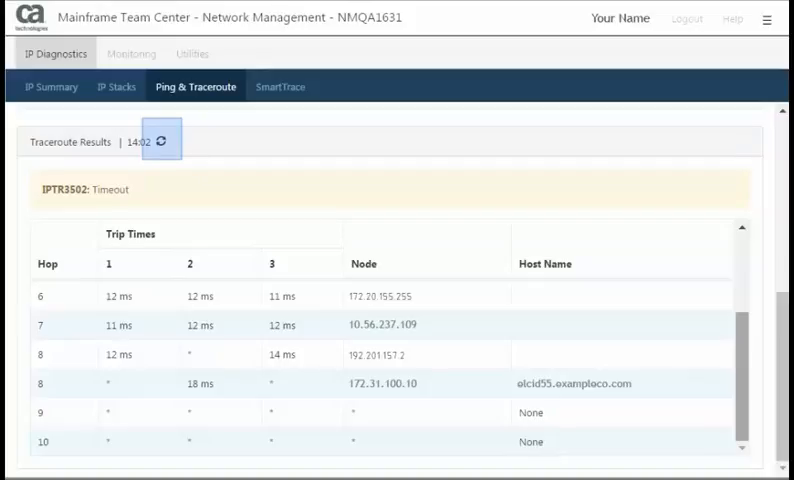